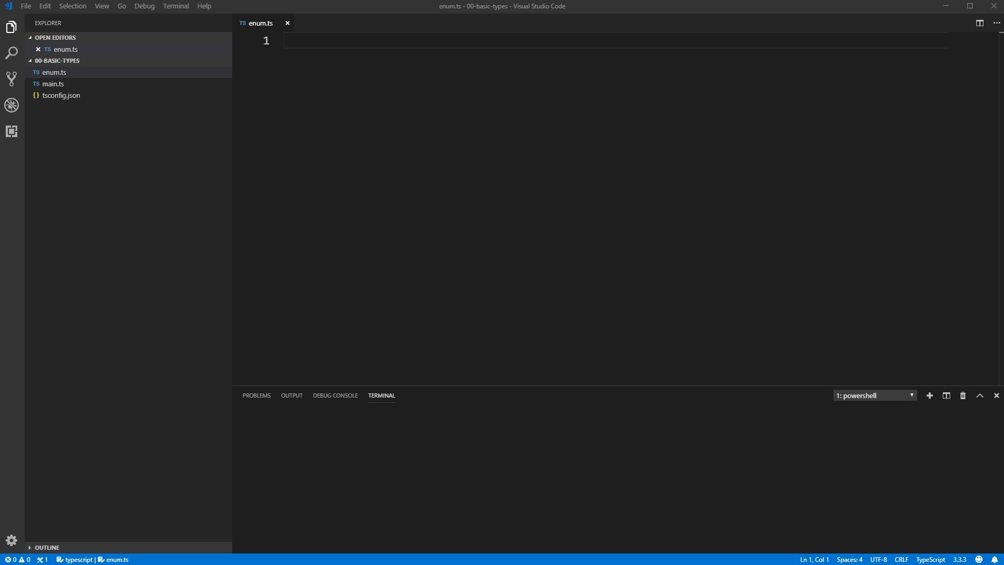
pyautogui.moveTo(233, 551)
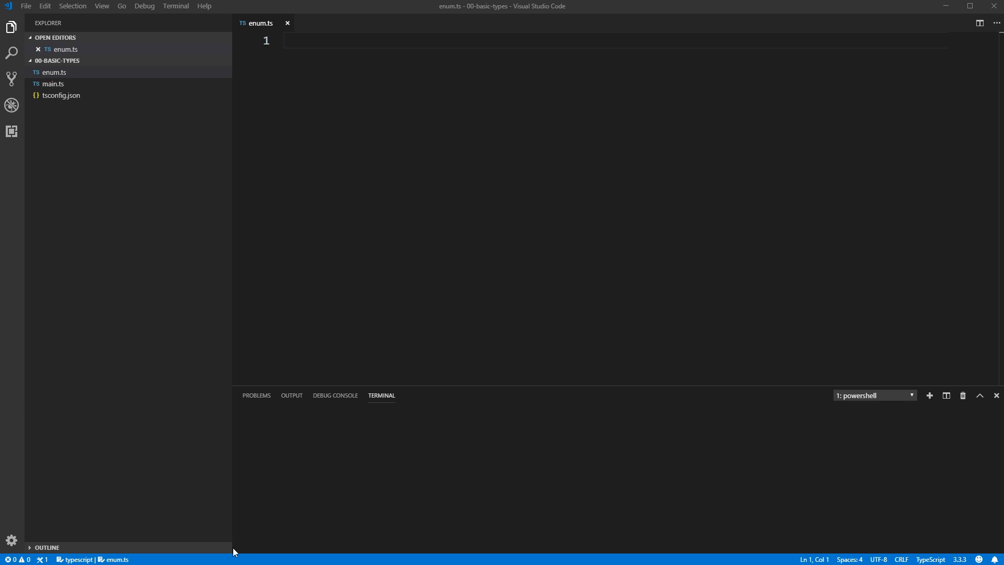
# Type the first letter 'e' on line 1 of the empty enum.ts.
pyautogui.write('e')
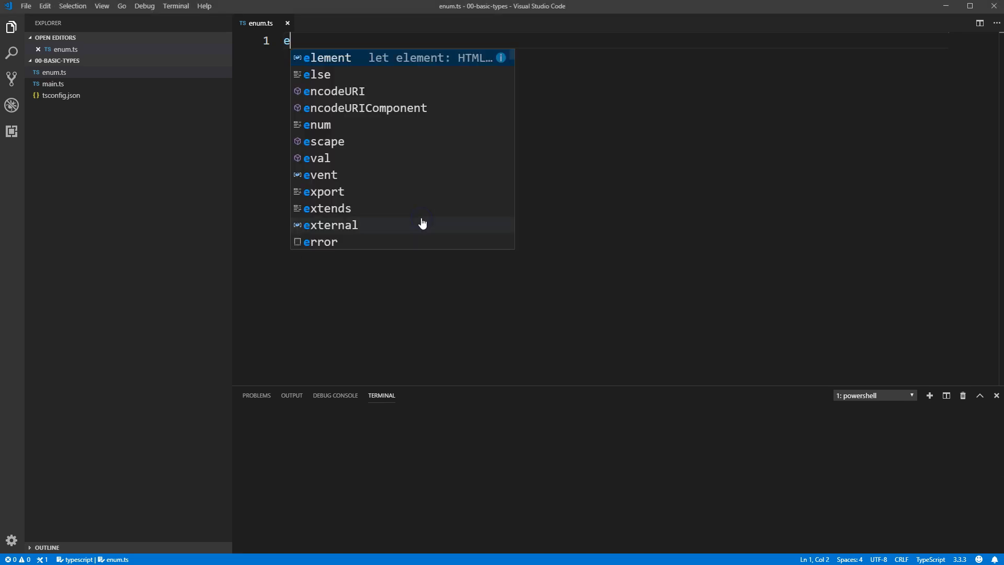
# Write the EnemyState enum with SLEEPING, PATROLLING and FIGHTING, then begin the logging code.
pyautogui.write('num EnemyState {')
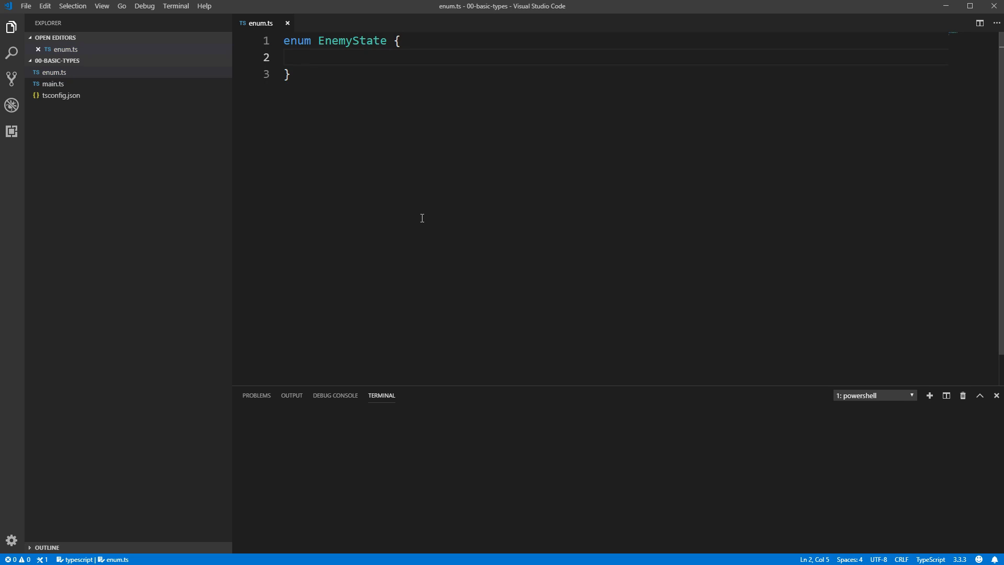
pyautogui.write('SLEEPING,')
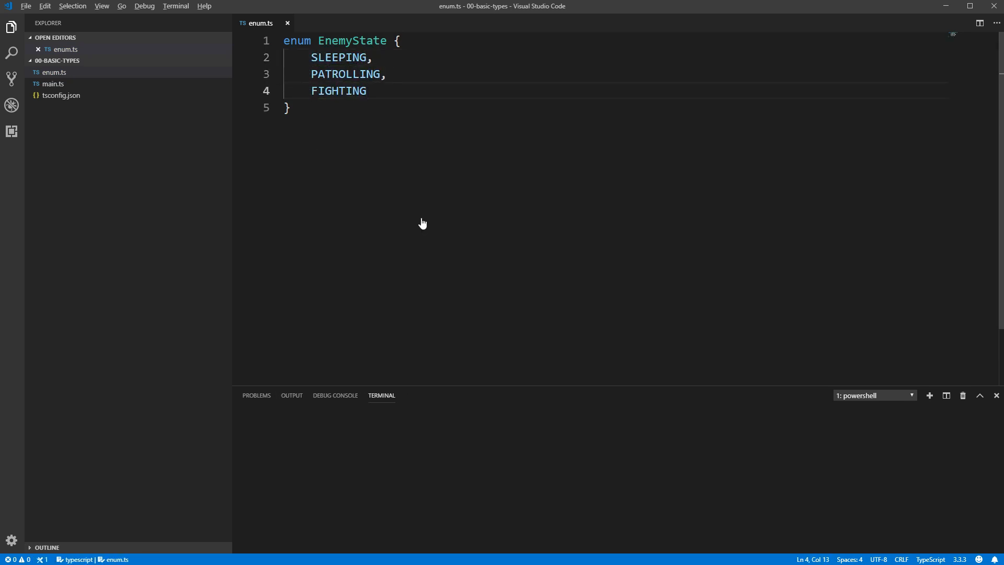
pyautogui.click(367, 90)
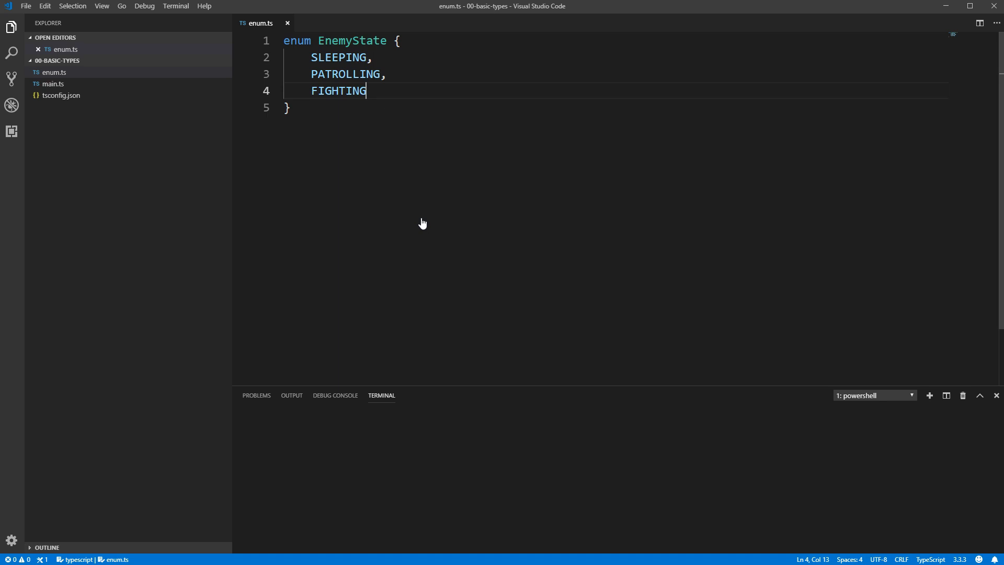
pyautogui.write('le.log(x);')
pyautogui.click(618, 476)
pyautogui.write('node .\\enum.js')
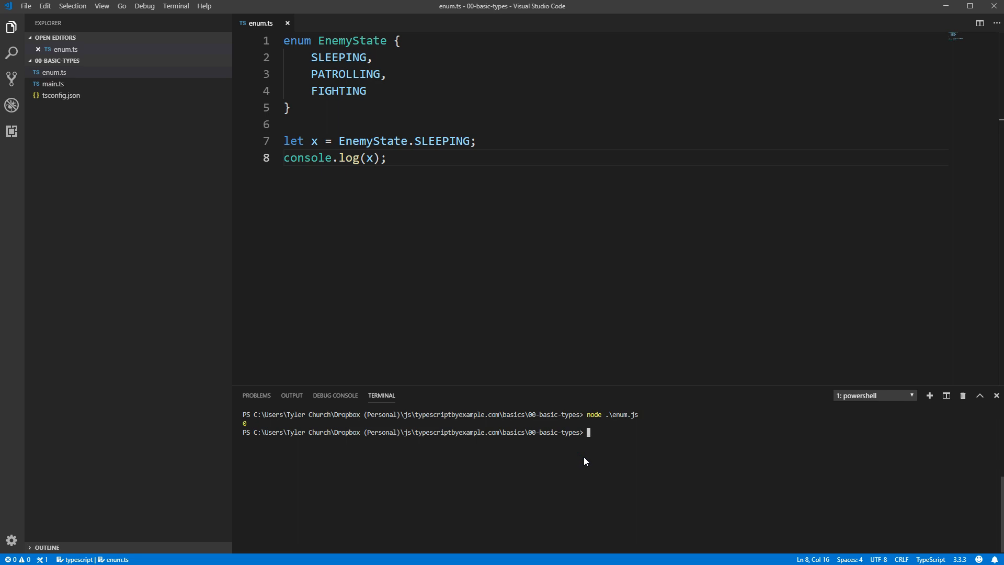
# Log EnemyState.PATROLLING instead and rerun node .\enum.js, printing 1.
pyautogui.write('PATROLLING')
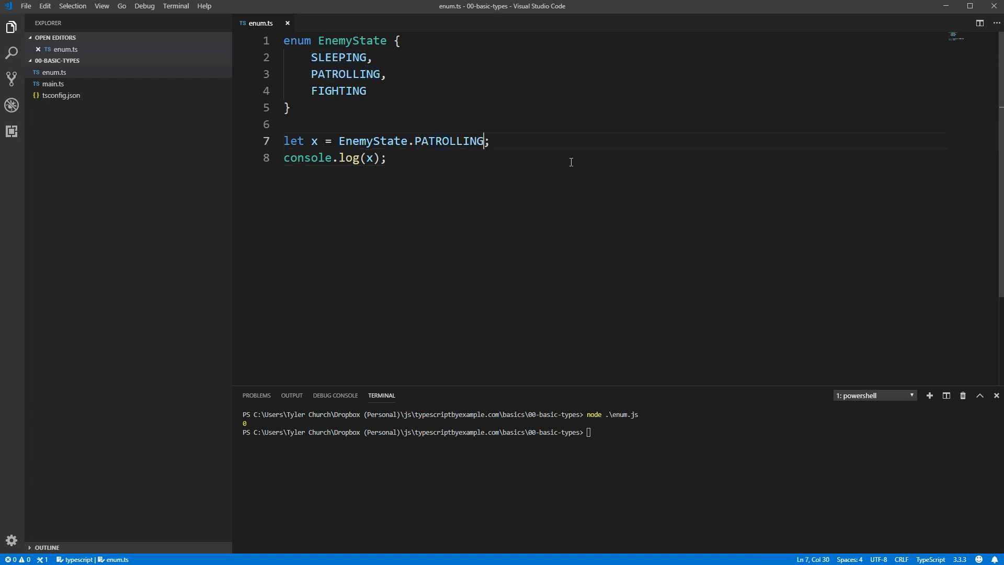
pyautogui.press('Return')
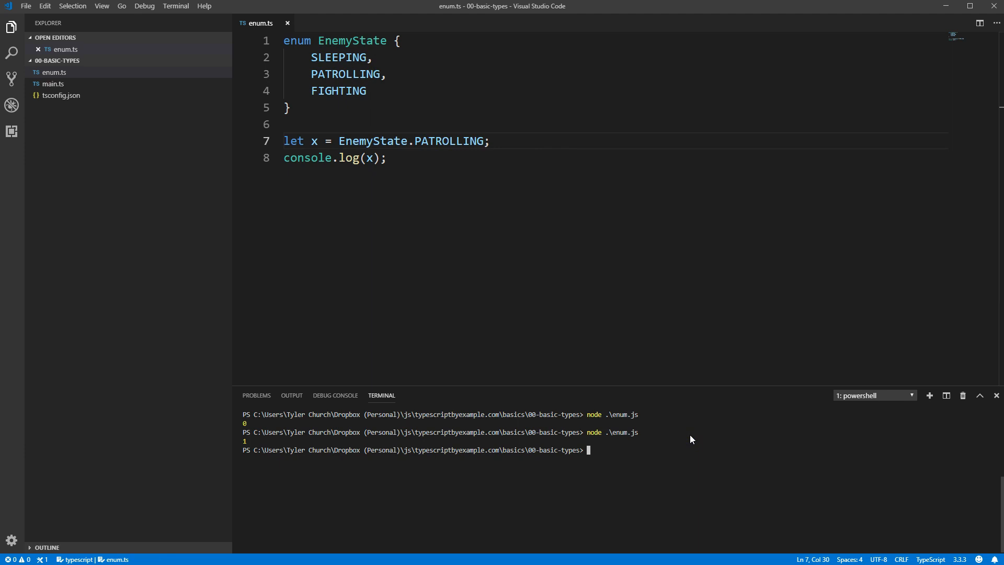
pyautogui.moveTo(685, 430)
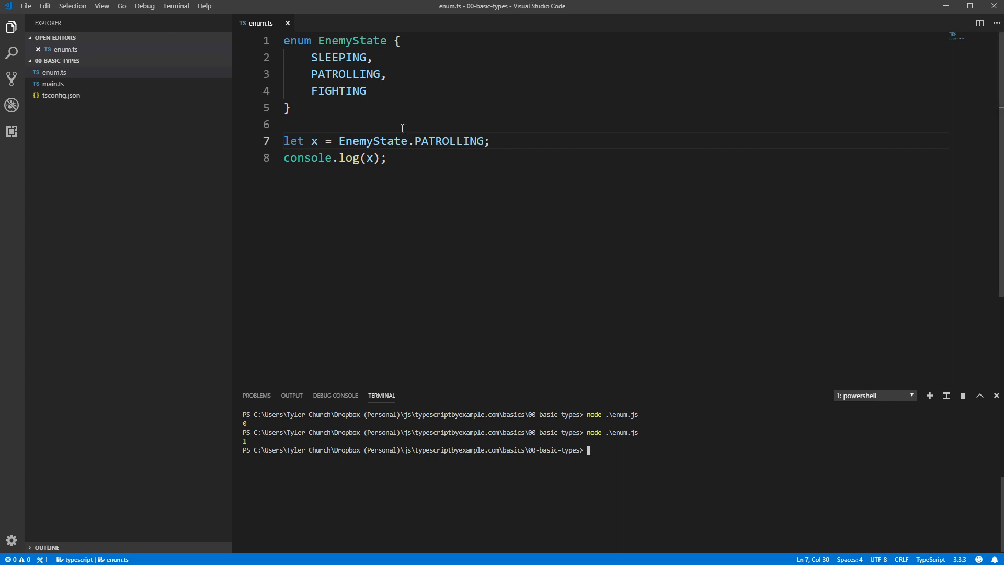
# Log the whole EnemyState mapping, then change the log to EnemyState[x].
pyautogui.write('EnemyState')
pyautogui.write('node .\\enum.js')
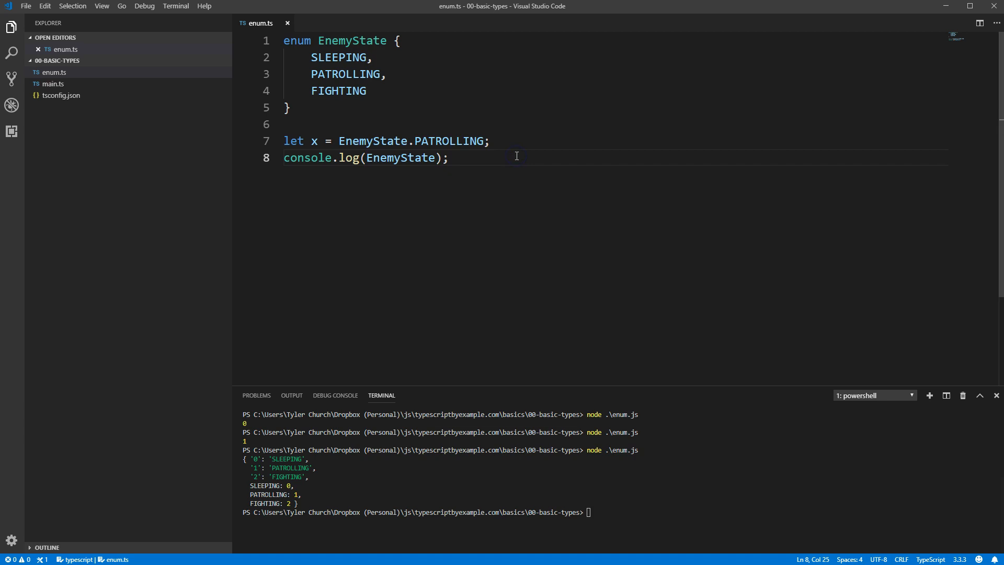
pyautogui.write('[x]')
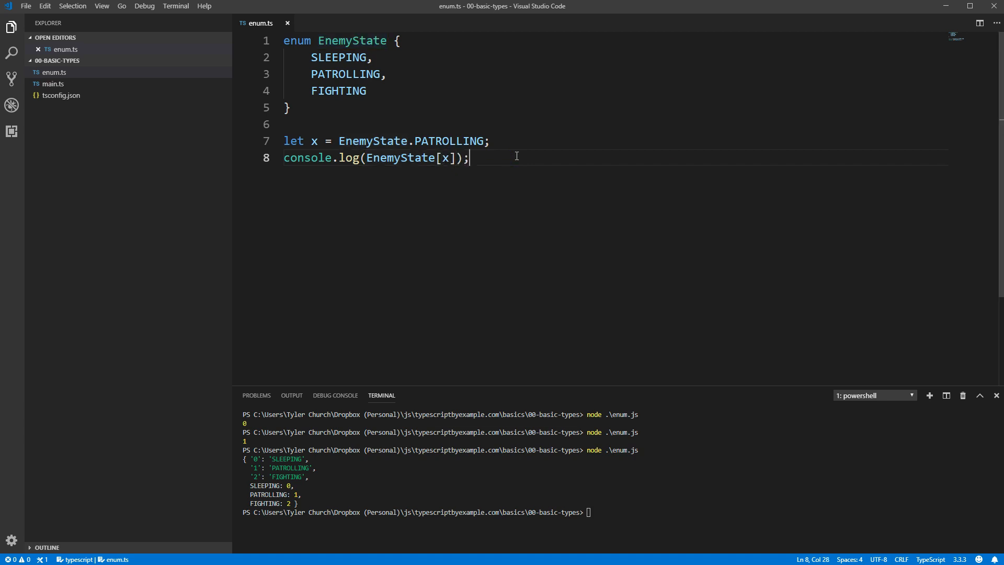
pyautogui.moveTo(731, 511)
pyautogui.write('node .\\enum.js')
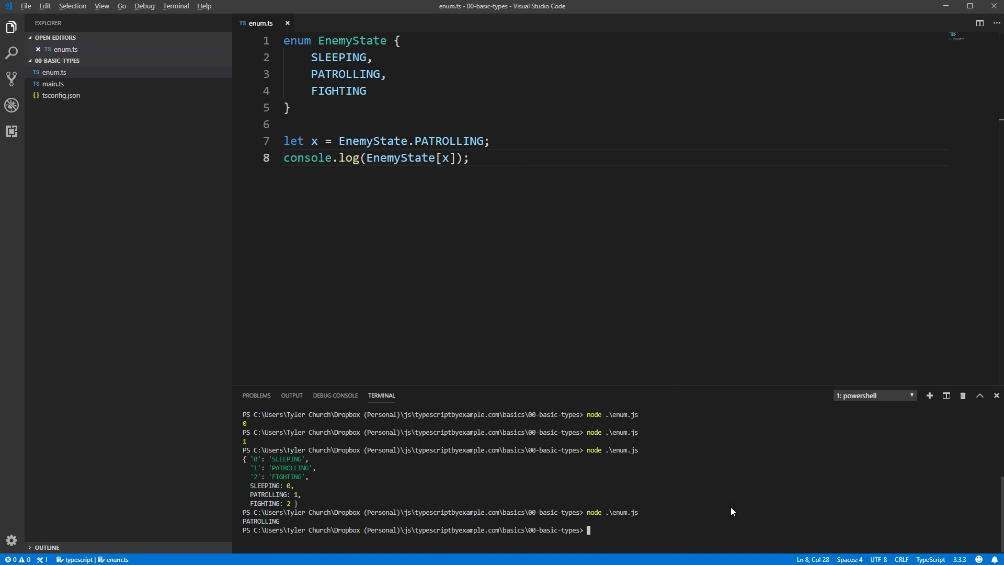
pyautogui.moveTo(568, 245)
pyautogui.write('en')
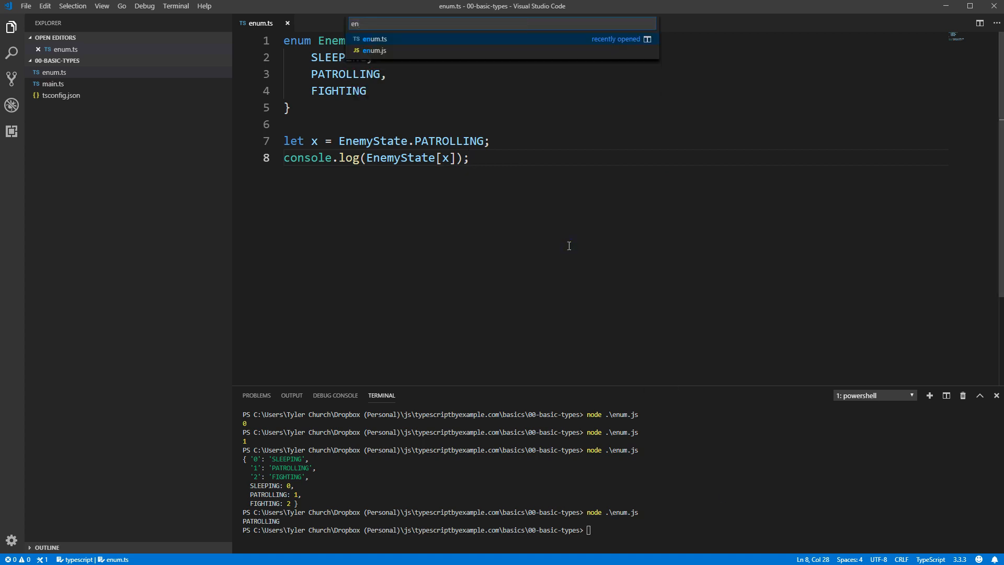
# View the two-way EnemyState assignments in enum.js, then return to enum.ts.
pyautogui.click(374, 51)
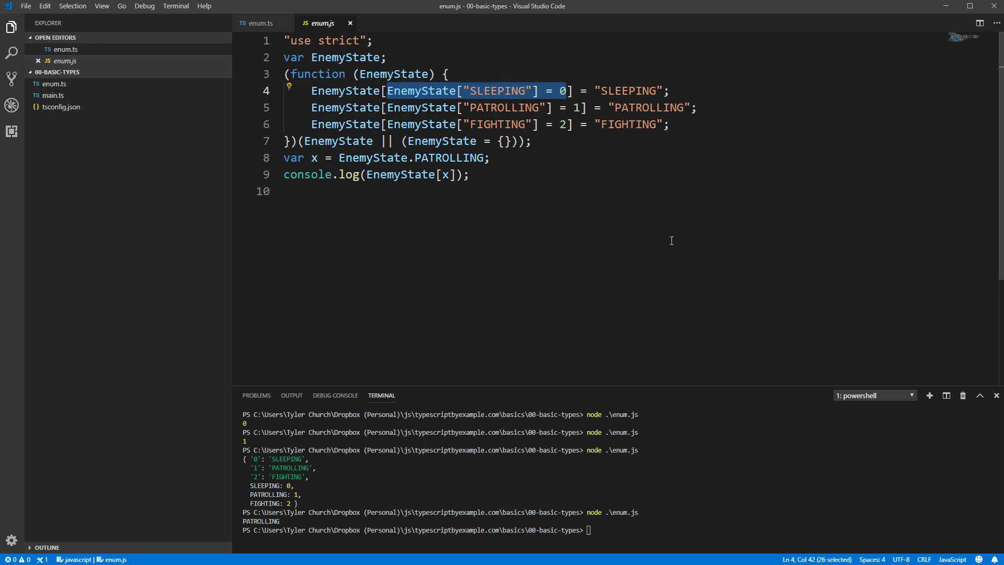
pyautogui.moveTo(597, 166)
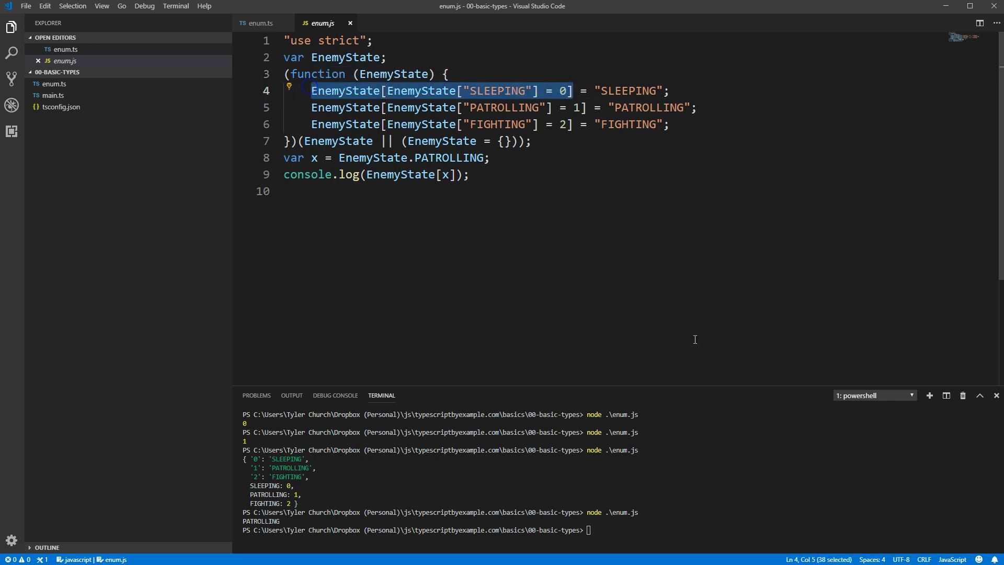
pyautogui.click(258, 23)
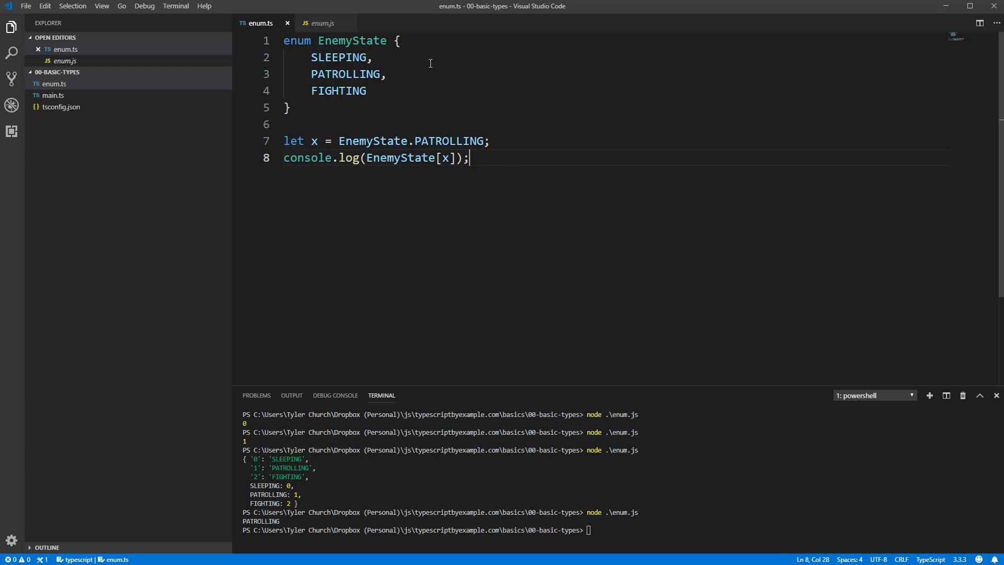
# Give SLEEPING the value 7 and FIGHTING the value 101.
pyautogui.click(373, 57)
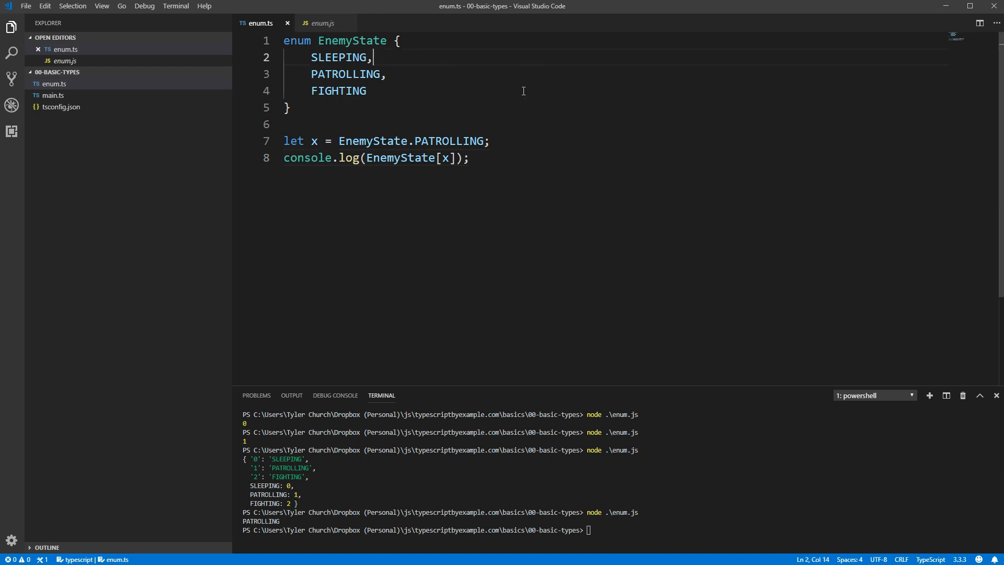
pyautogui.write('= 7')
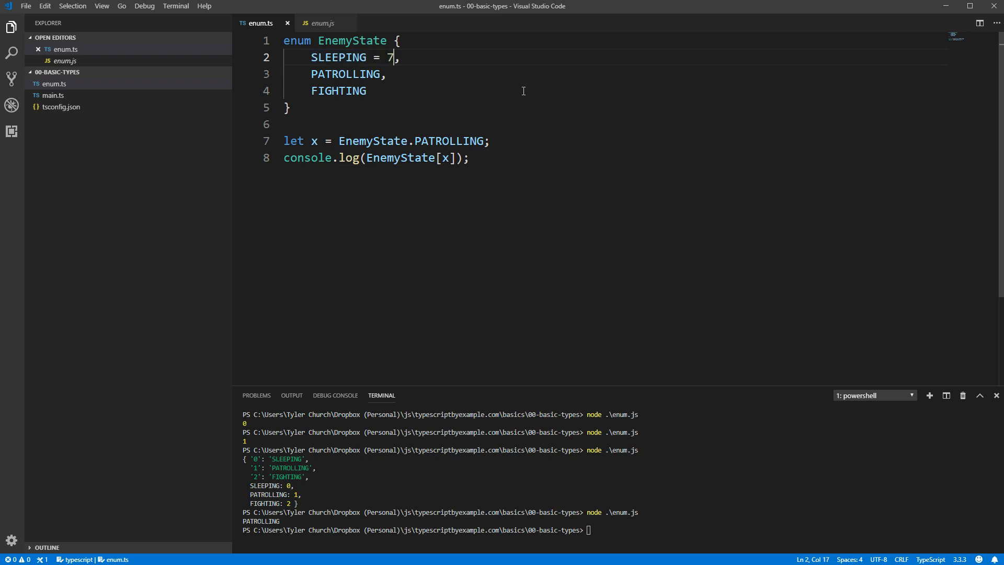
pyautogui.doubleClick(313, 141)
pyautogui.write(' =')
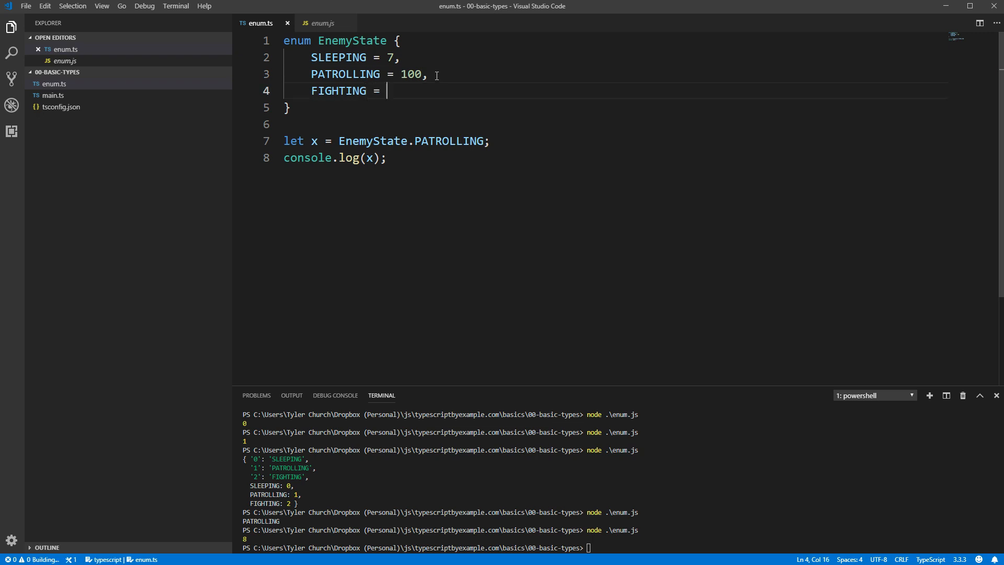
pyautogui.write('101')
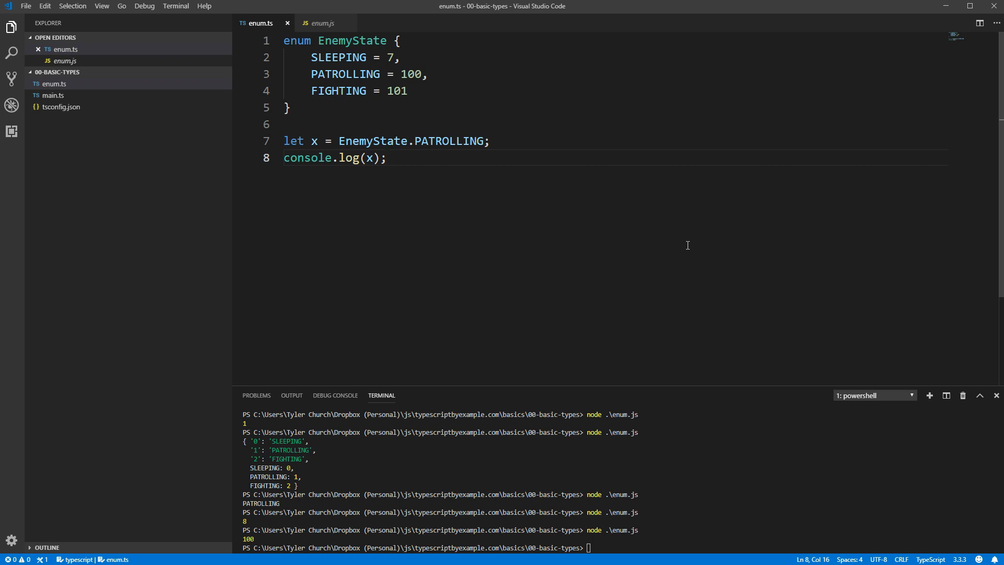
# Place the caret after the console.log line to start a new declaration.
pyautogui.click(387, 157)
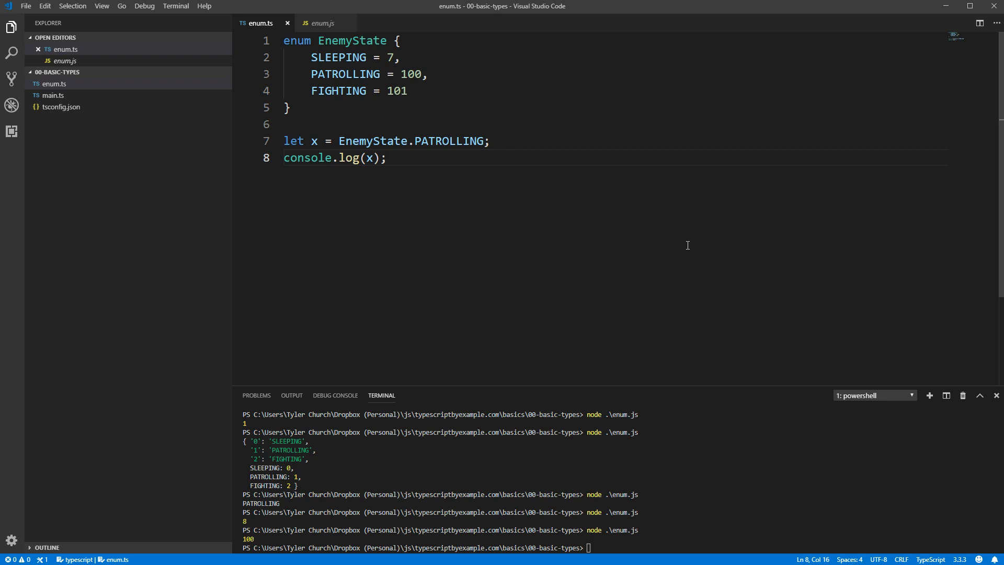
pyautogui.click(387, 157)
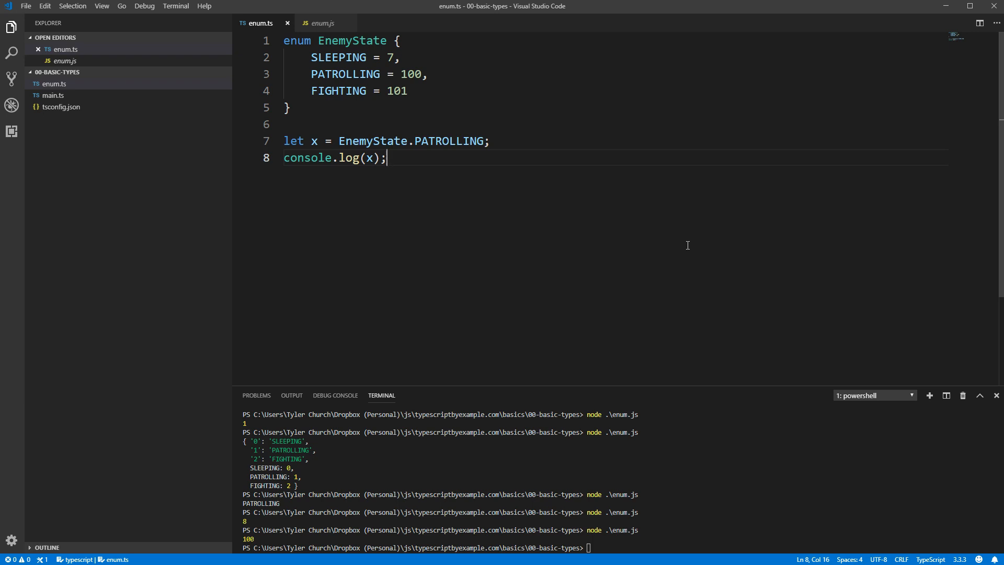
pyautogui.moveTo(628, 294)
pyautogui.write('let')
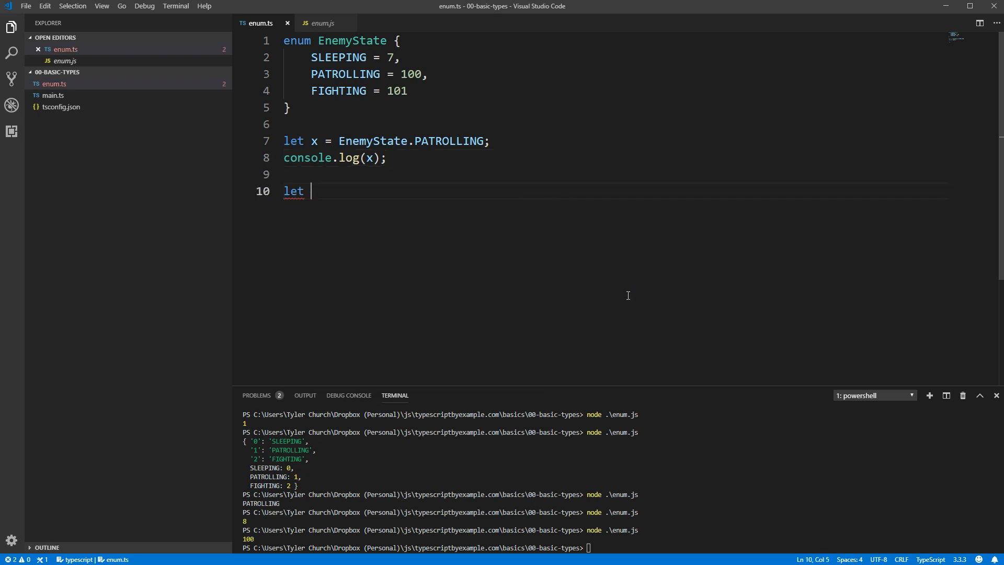
# Try a "sleeping" | "patrolling" | "fighting" union variable, then assign string values to the members.
pyautogui.write('y: "sleeping" | "patrolli')
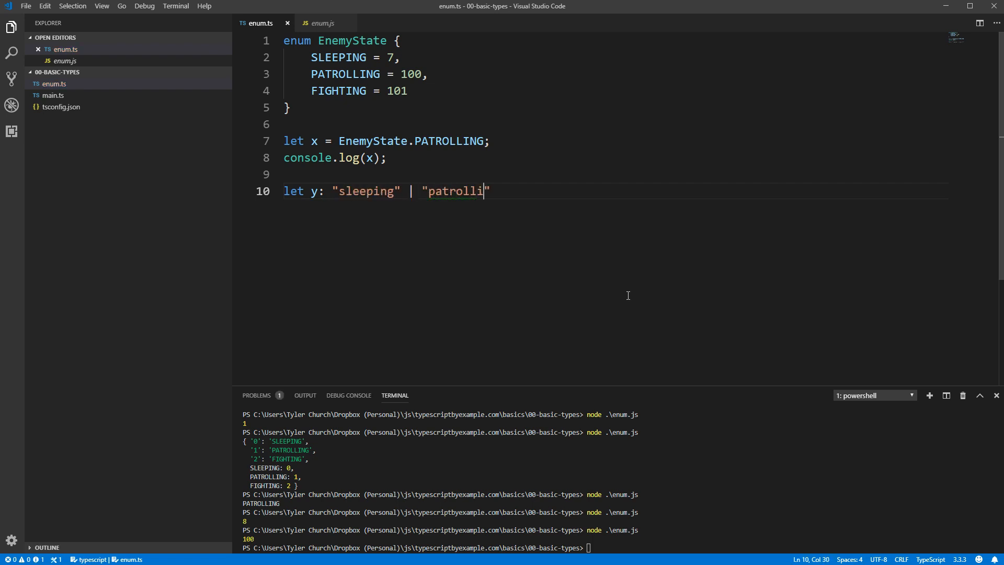
pyautogui.write('ng" | "fighting"  = "sleeping";')
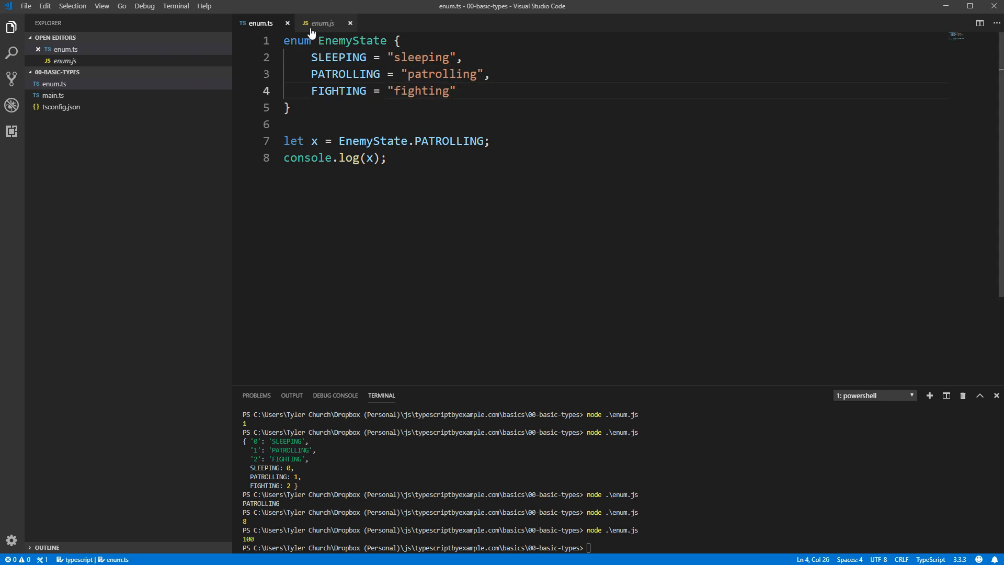
# Inspect the compiled string-enum assignments in enum.js, then return to enum.ts.
pyautogui.click(322, 23)
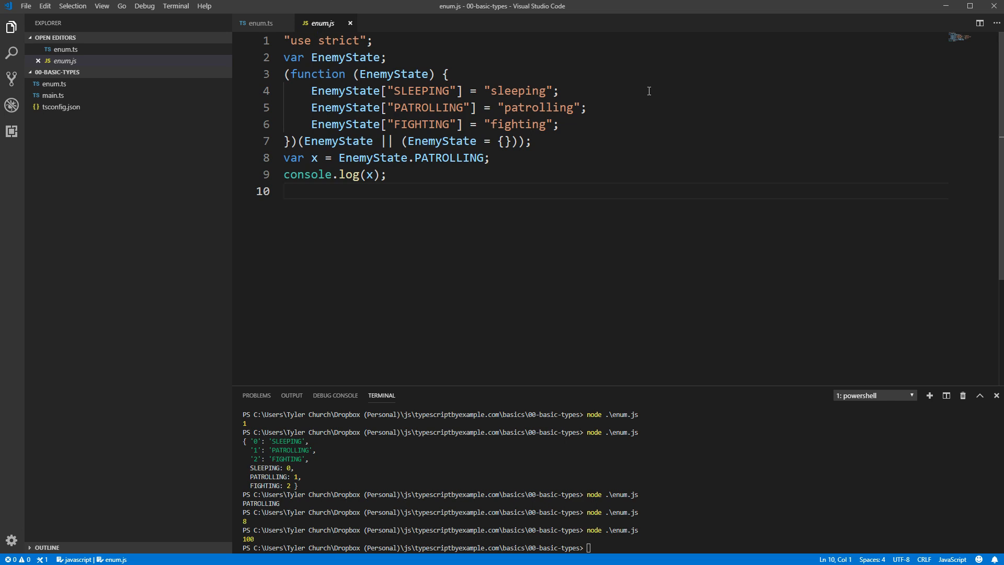
pyautogui.click(260, 23)
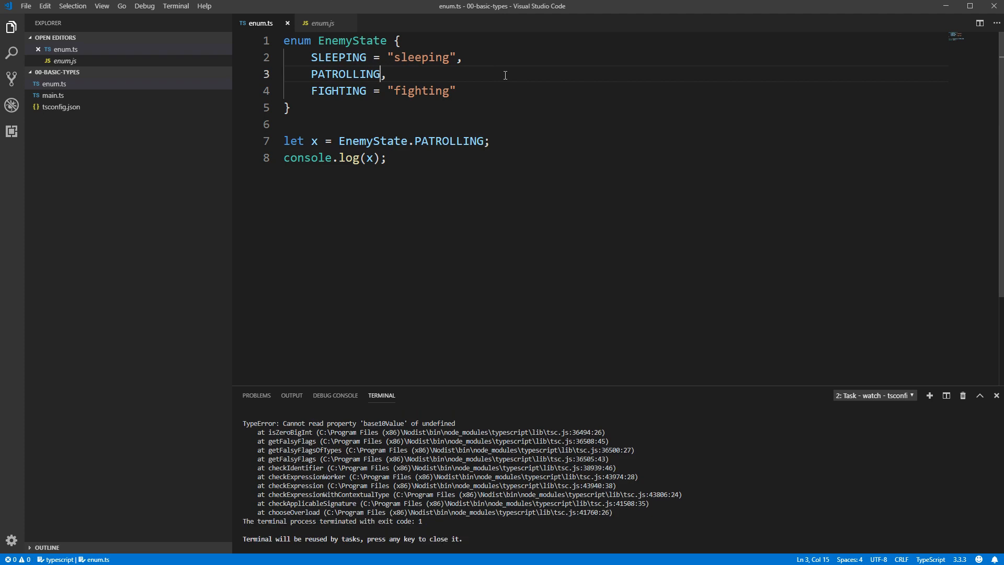
# Restore PATROLLING's = "patrolling" value and place the caret after it.
pyautogui.write('= "patrolling"')
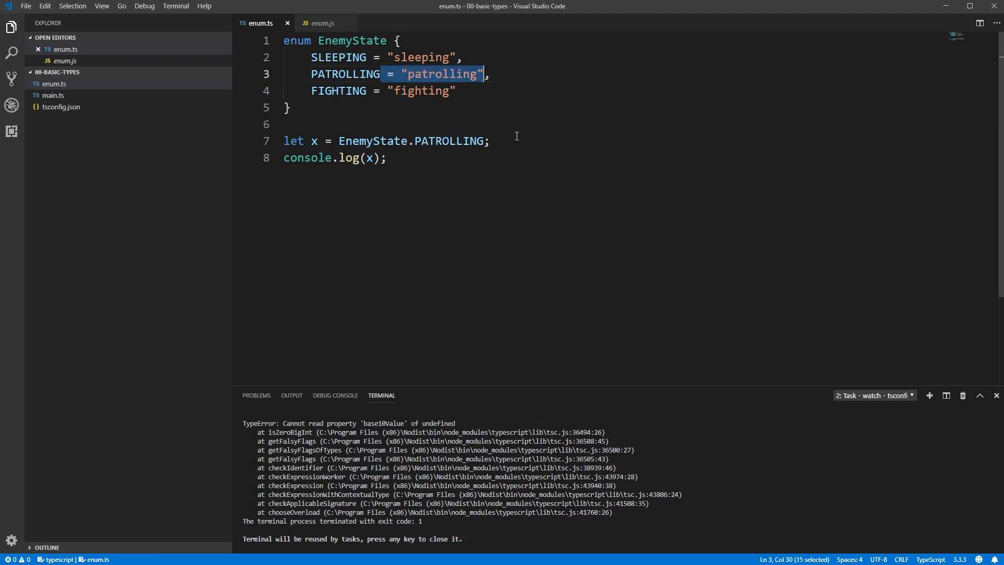
pyautogui.click(562, 106)
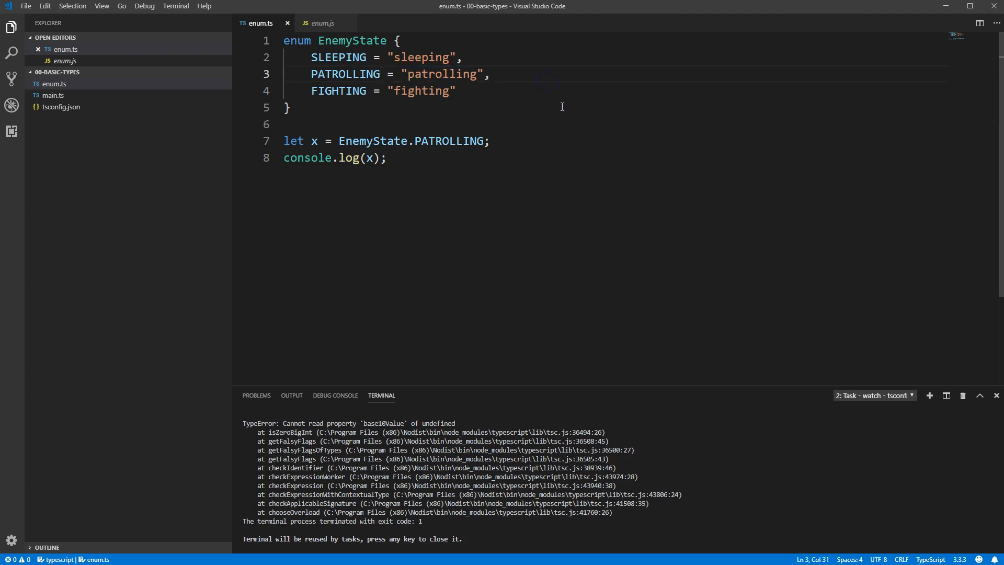
pyautogui.moveTo(561, 283)
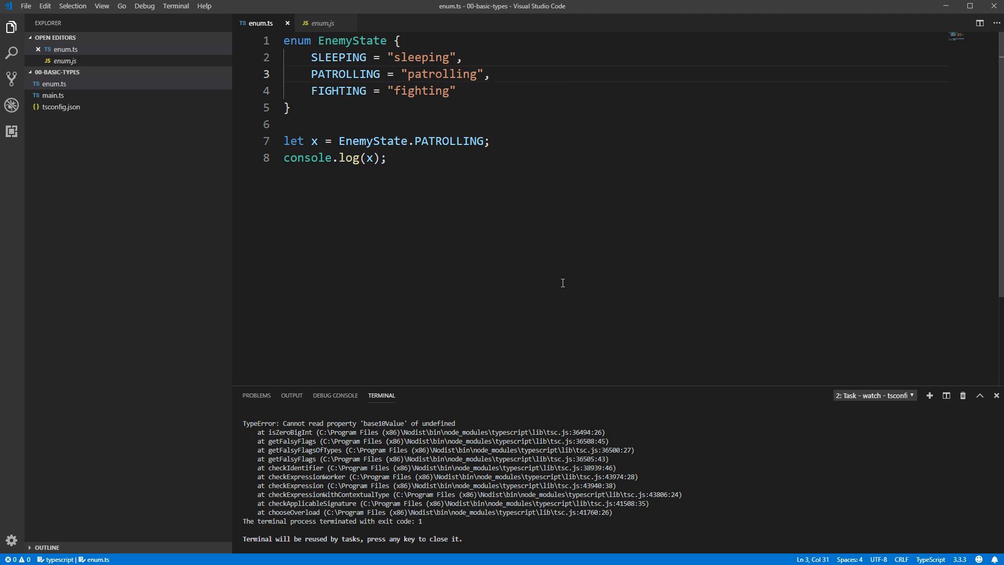
pyautogui.moveTo(561, 283)
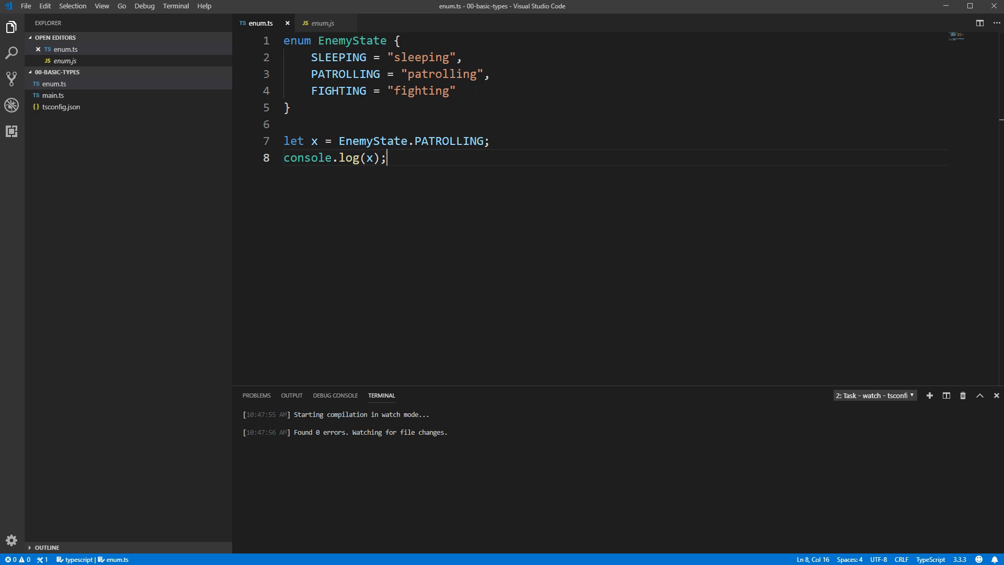
pyautogui.moveTo(382, 511)
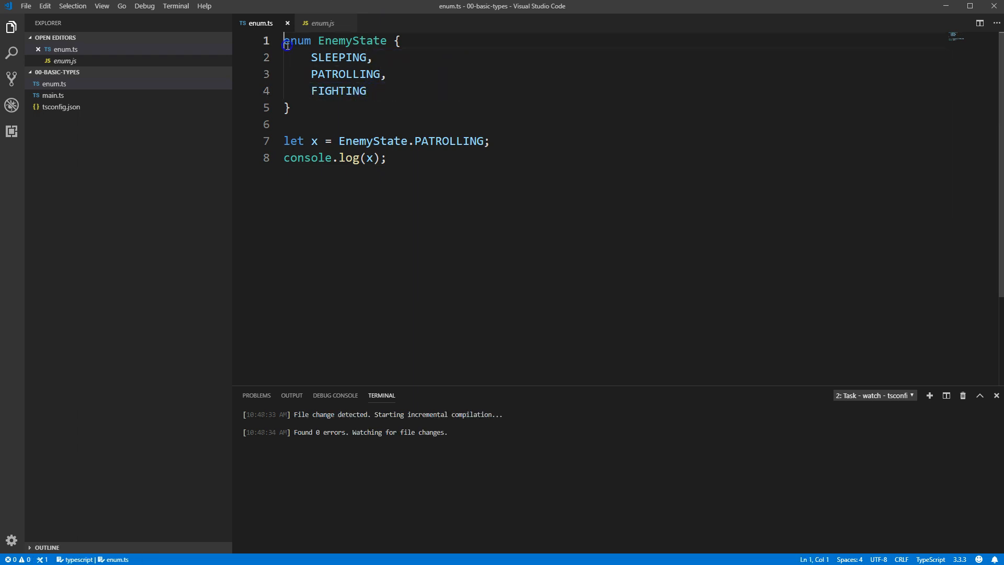
# Make EnemyState a const enum and check enum.js, which now just inlines 1 for PATROLLING.
pyautogui.write('const')
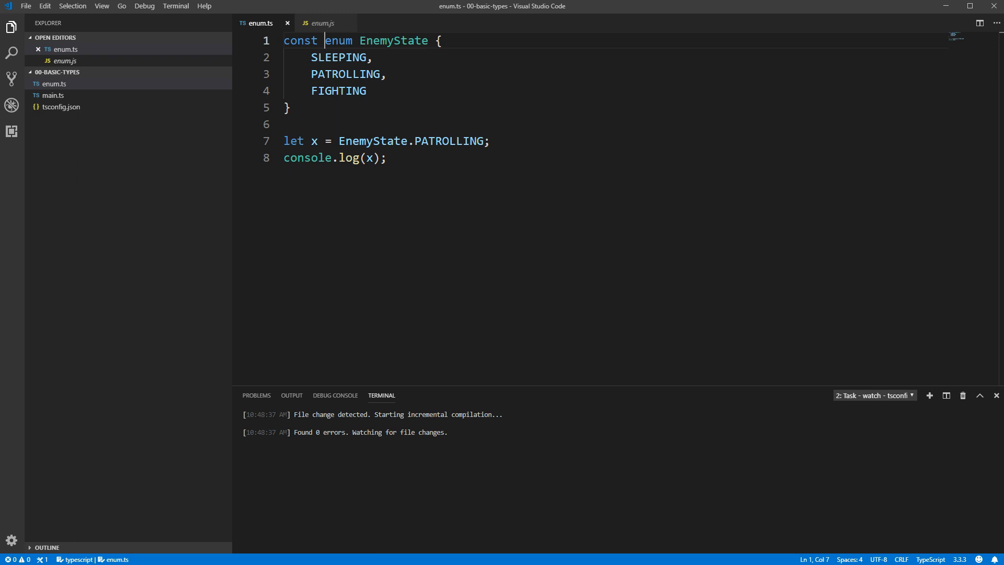
pyautogui.click(322, 23)
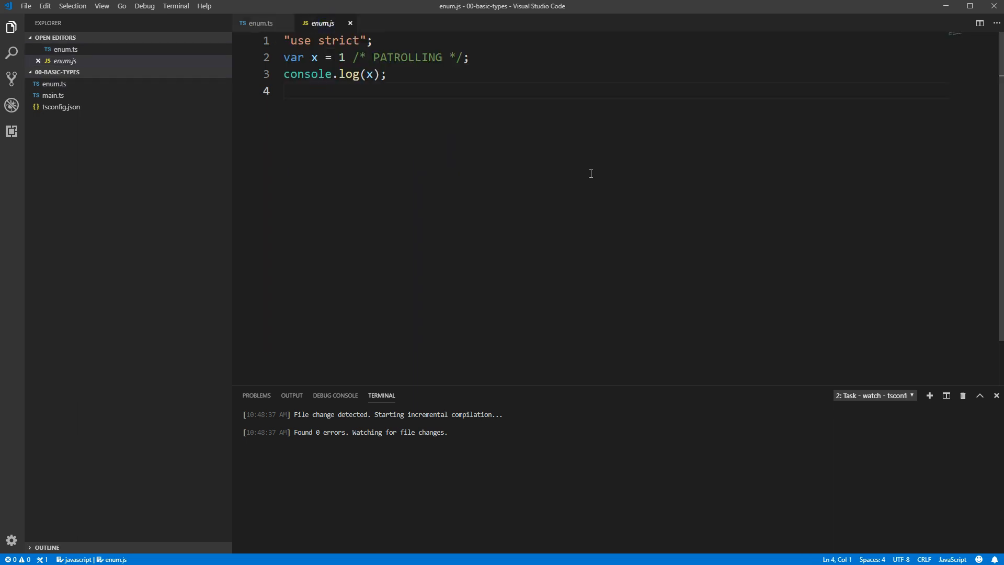
pyautogui.click(285, 91)
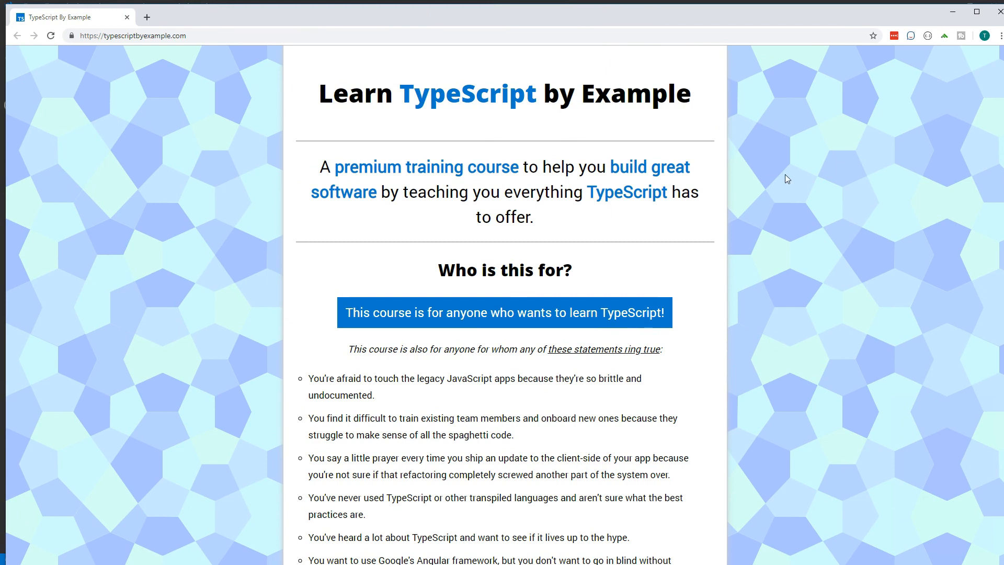
# Scroll the Learn TypeScript by Example page down to its topic list and email sign-up.
pyautogui.scroll(-3)
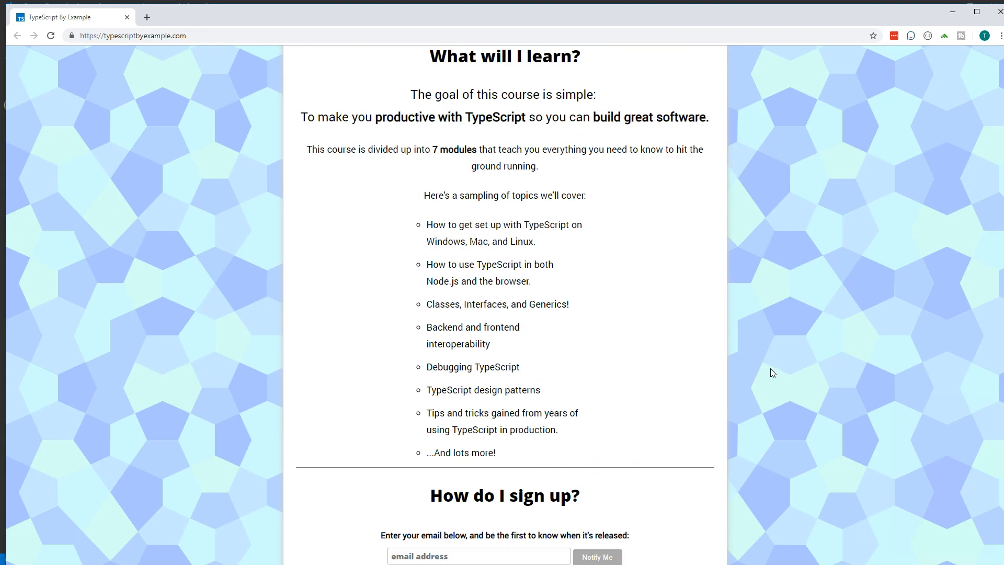
pyautogui.scroll(-3)
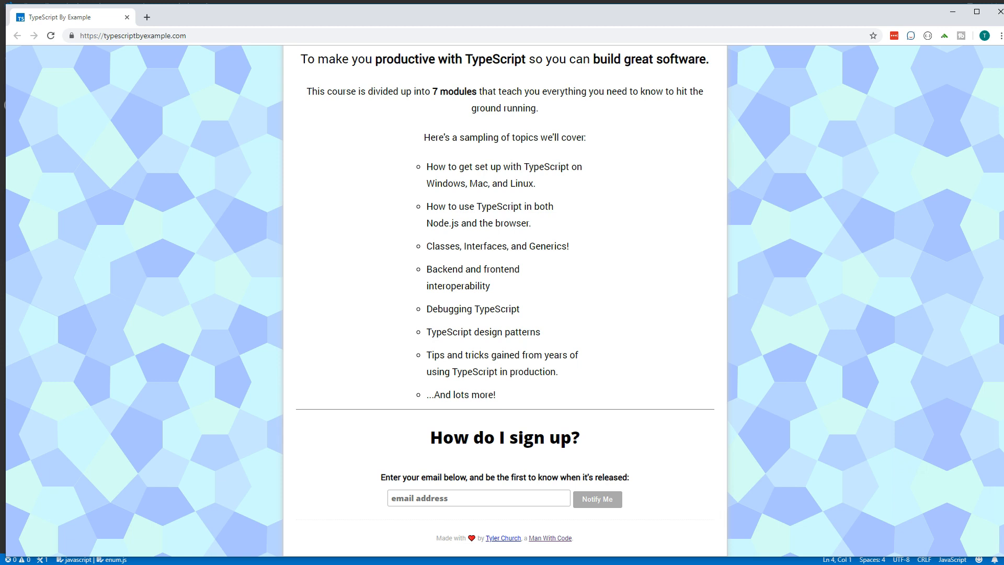